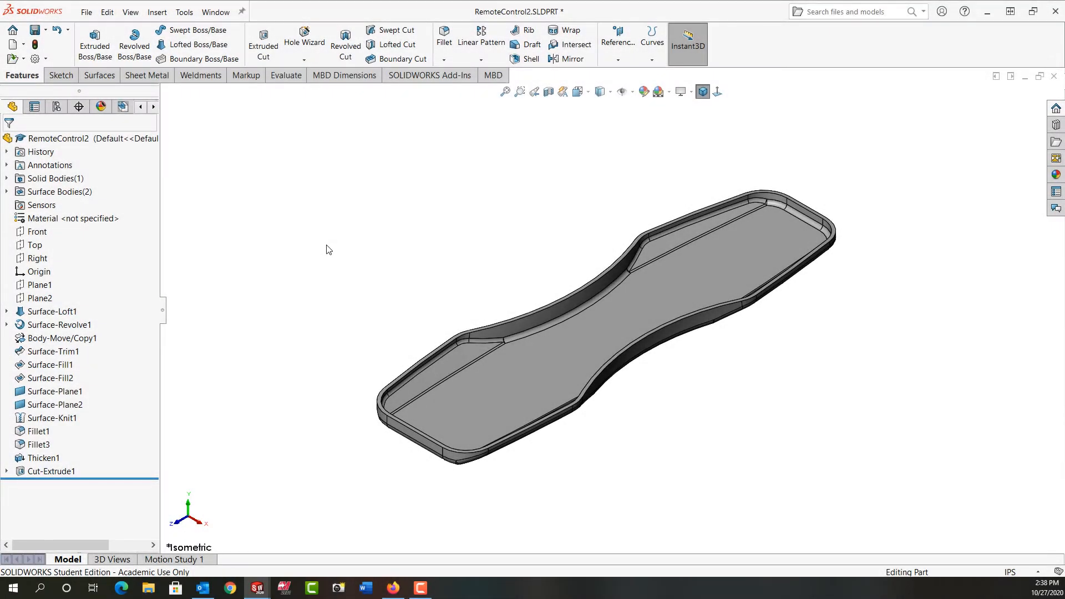
{"action": "mouse_move", "coordinate": [421, 261]}
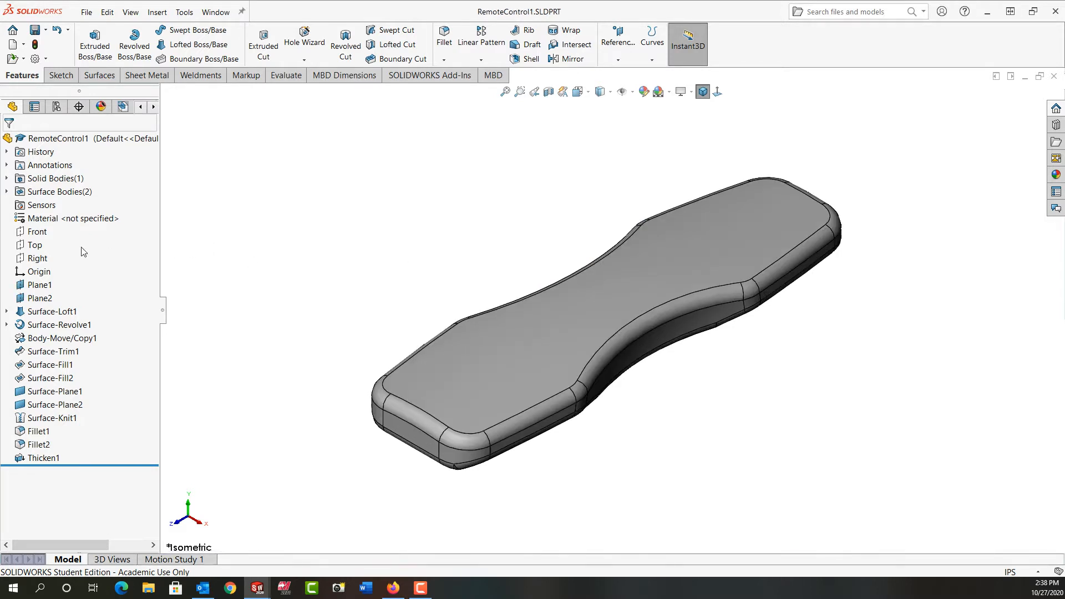
- Select the Right plane of RemoteControl1 as the sketch plane
{"action": "left_click", "coordinate": [37, 259]}
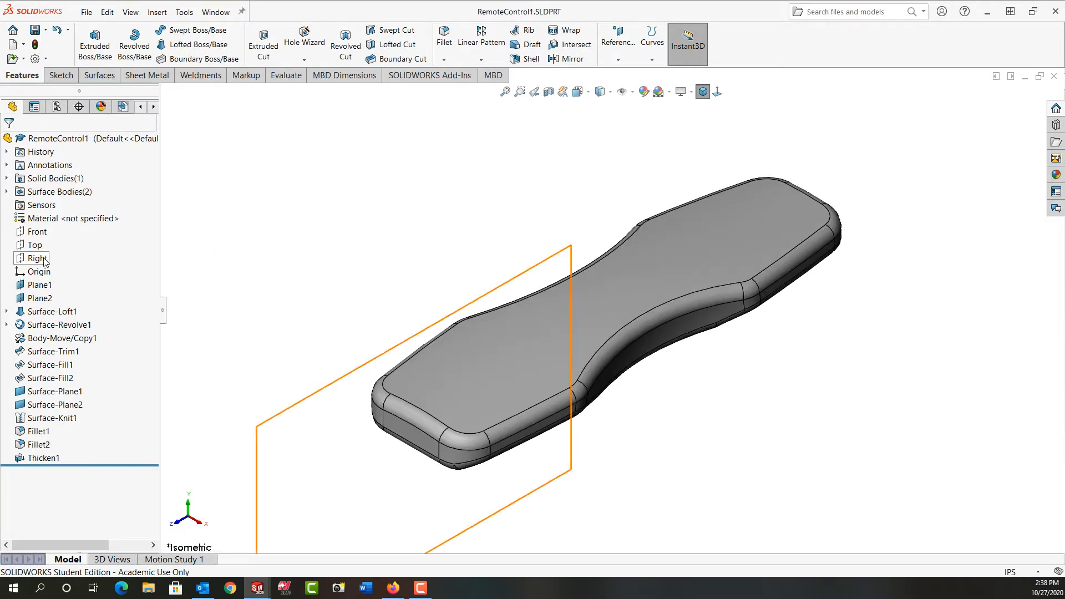
- Draw a 3-point arc across the side profile in Sketch5, add its radius dimension, and return to Isometric
{"action": "left_click", "coordinate": [36, 259]}
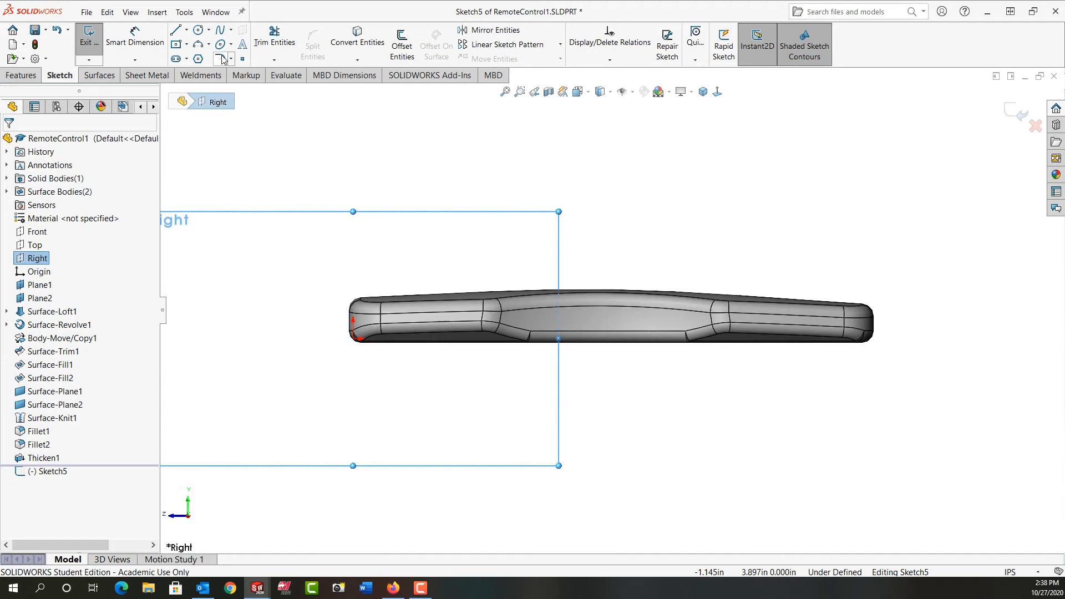
{"action": "left_click", "coordinate": [220, 58]}
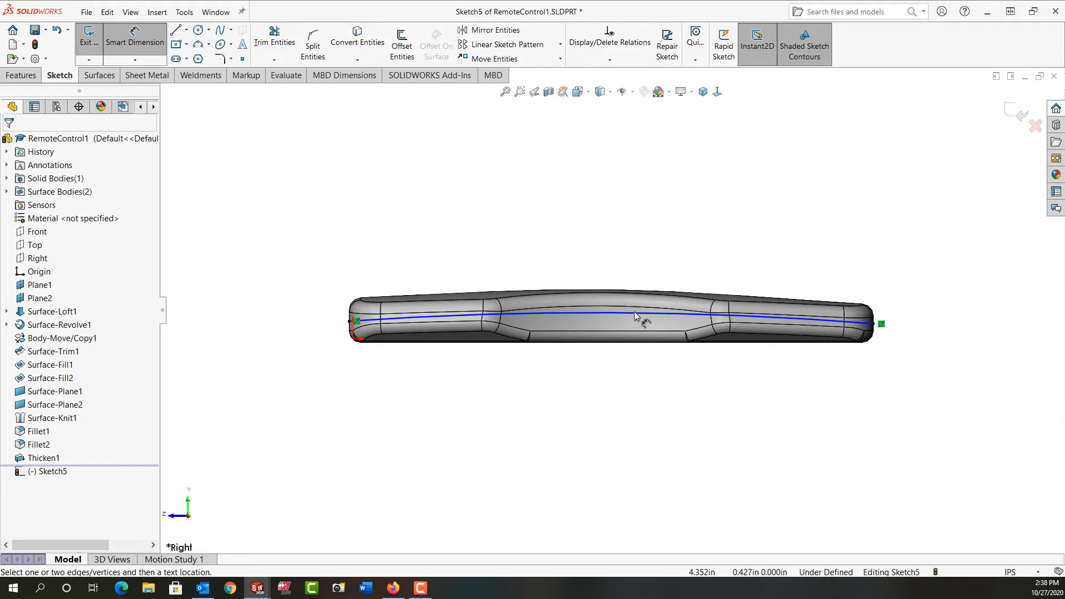
{"action": "left_click", "coordinate": [618, 317]}
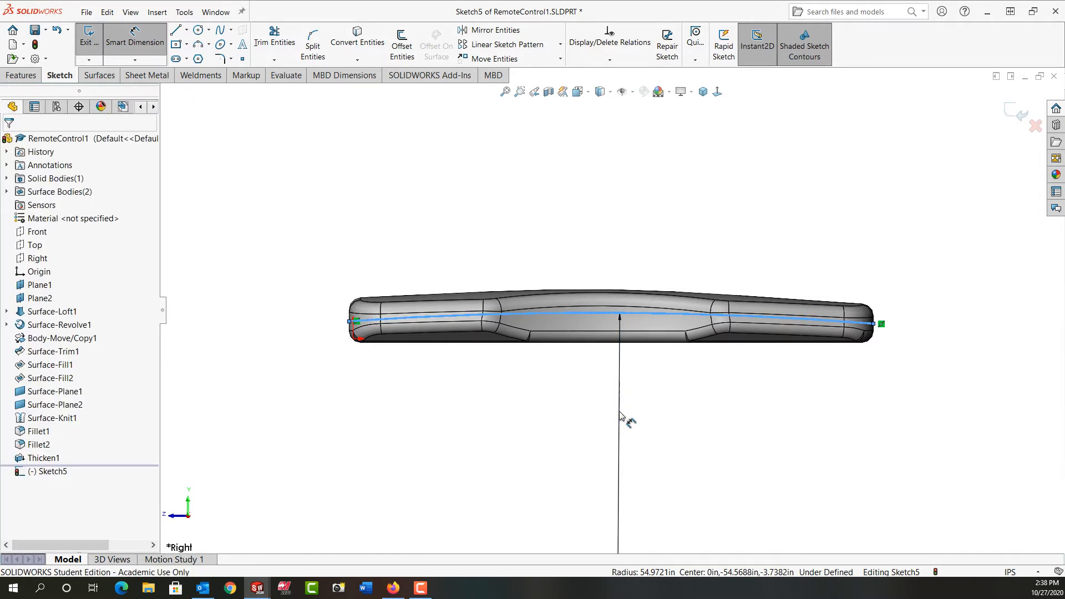
{"action": "left_click", "coordinate": [618, 320]}
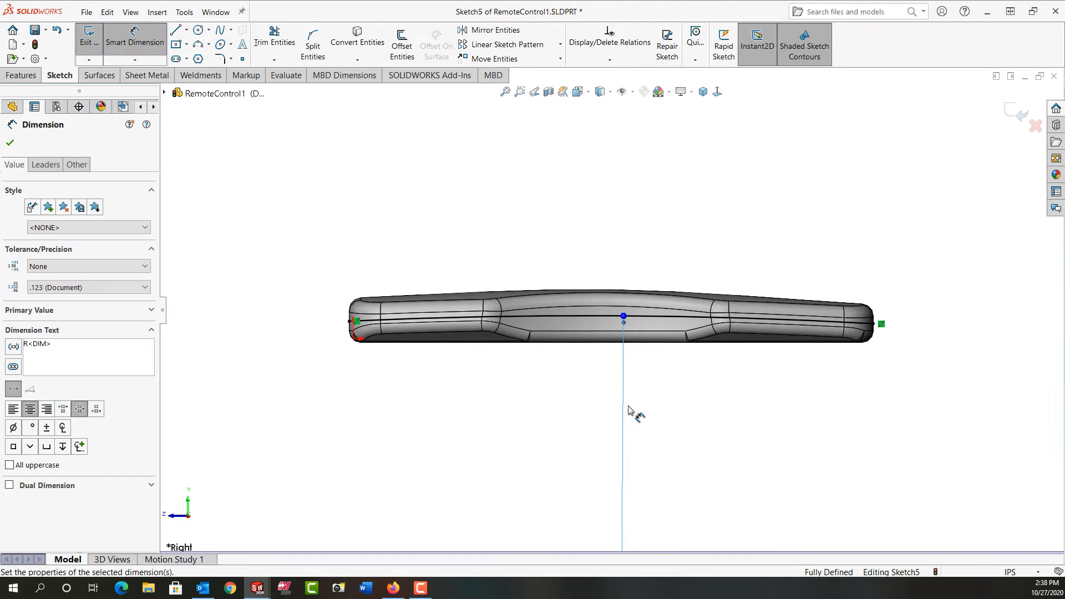
{"action": "right_click", "coordinate": [628, 411]}
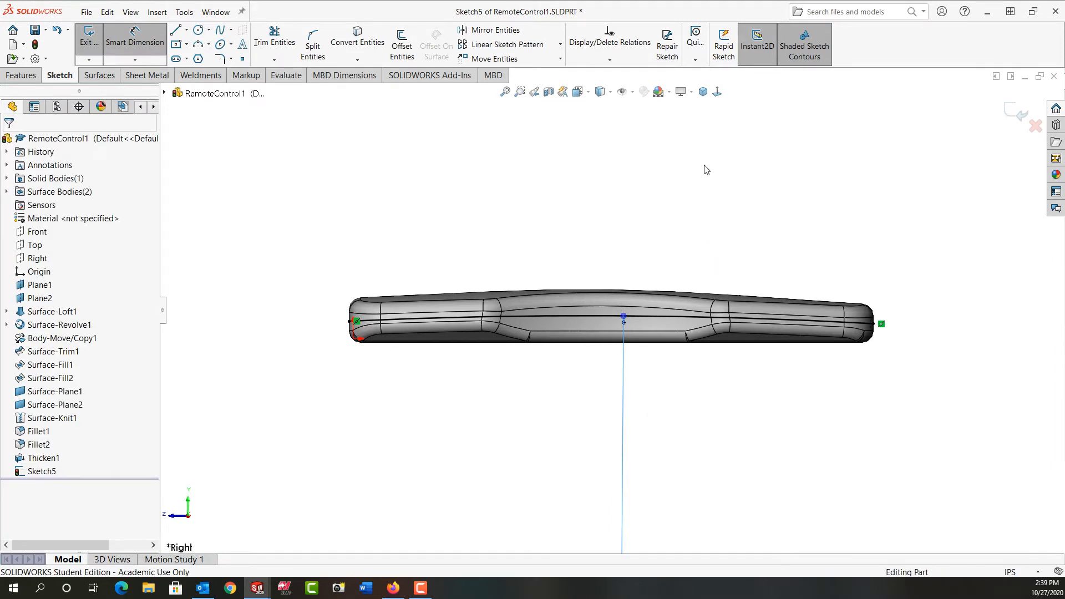
{"action": "left_click", "coordinate": [89, 42]}
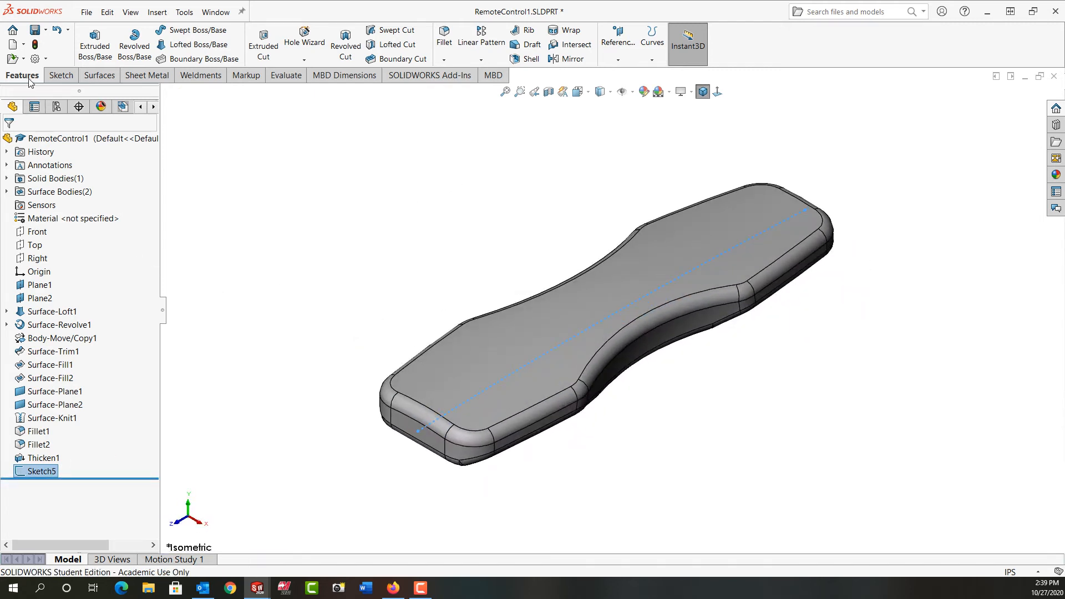
- Cut the body with Sketch5 as Cut-Extrude1 using Through All - Both
{"action": "left_click", "coordinate": [263, 44]}
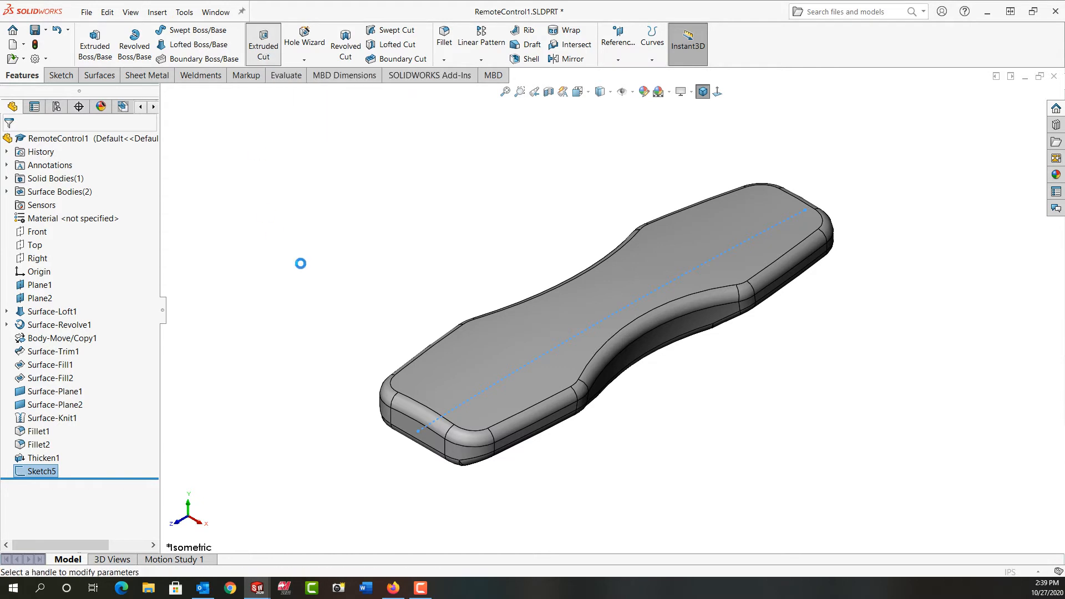
{"action": "left_click", "coordinate": [263, 45]}
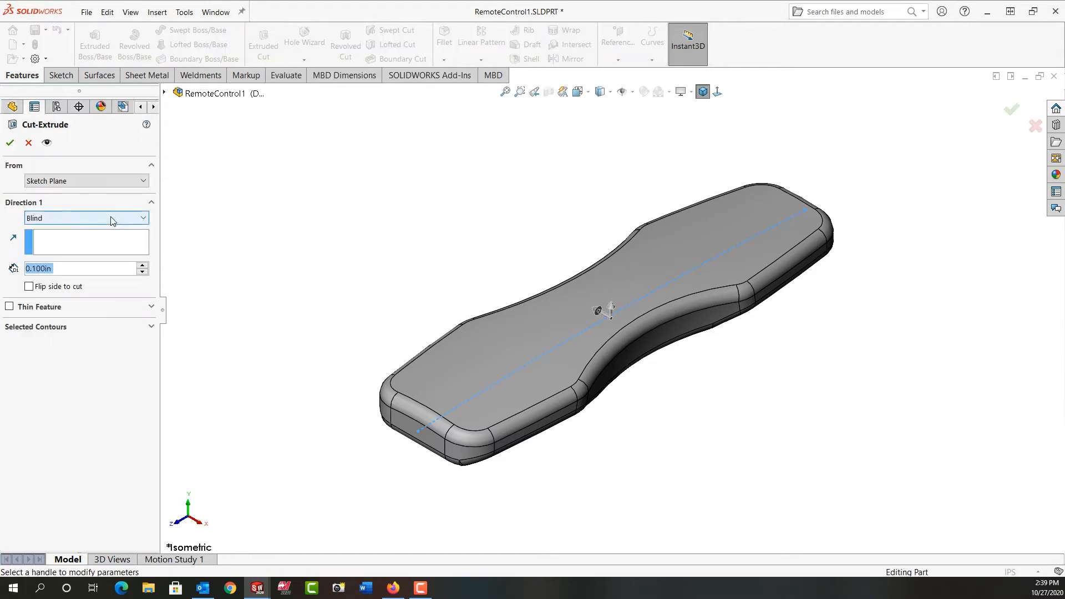
{"action": "left_click", "coordinate": [87, 218]}
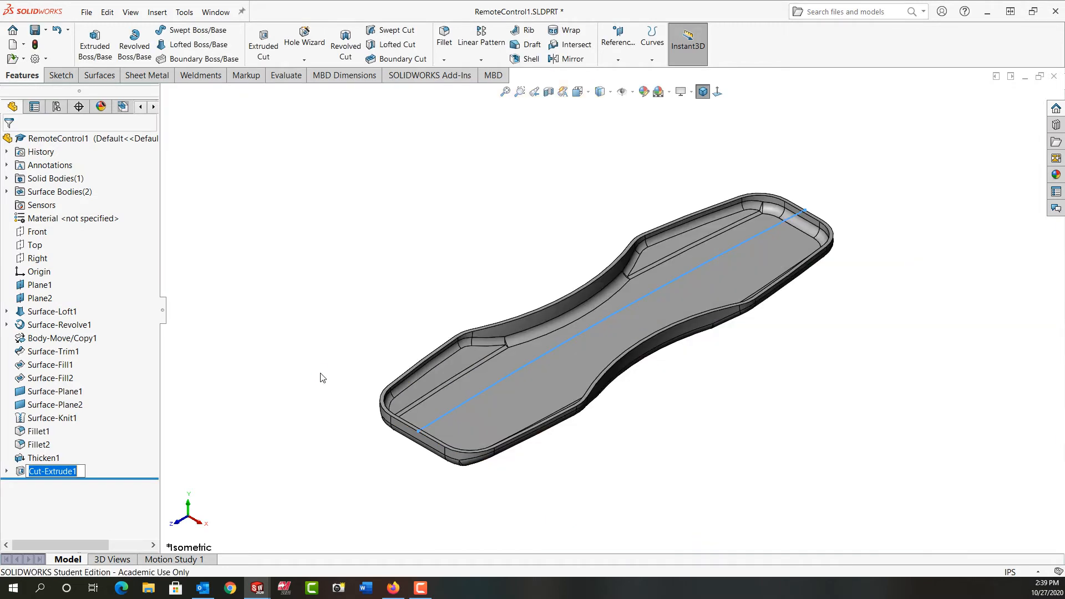
{"action": "left_click", "coordinate": [299, 217]}
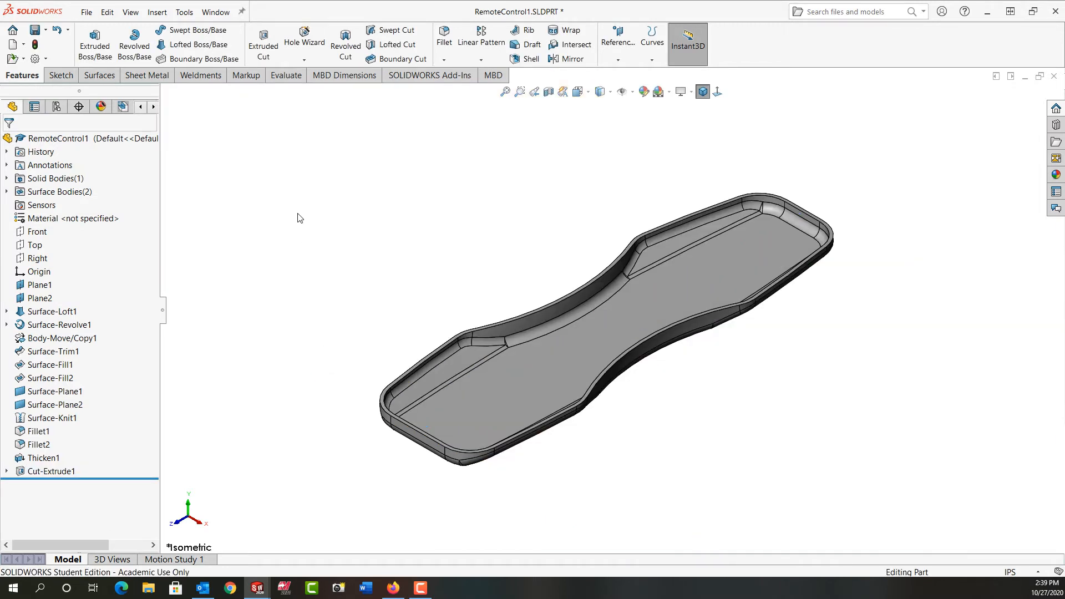
{"action": "left_click", "coordinate": [33, 30]}
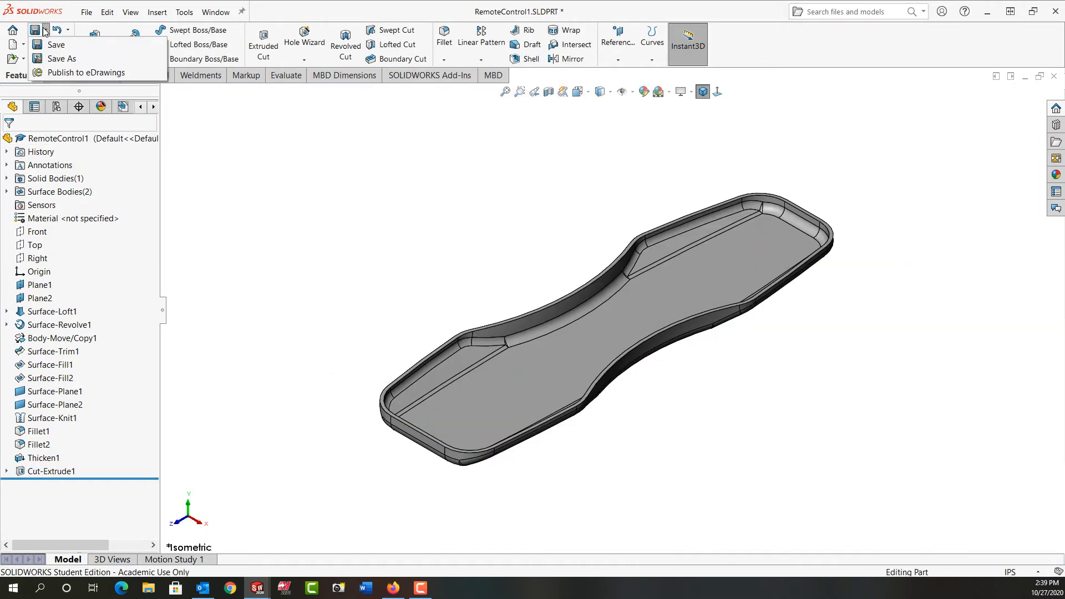
- Save a copy as RemoteControlBottom.SLDPRT in Ch8 with 'Save as copy and continue'
{"action": "left_click", "coordinate": [62, 59]}
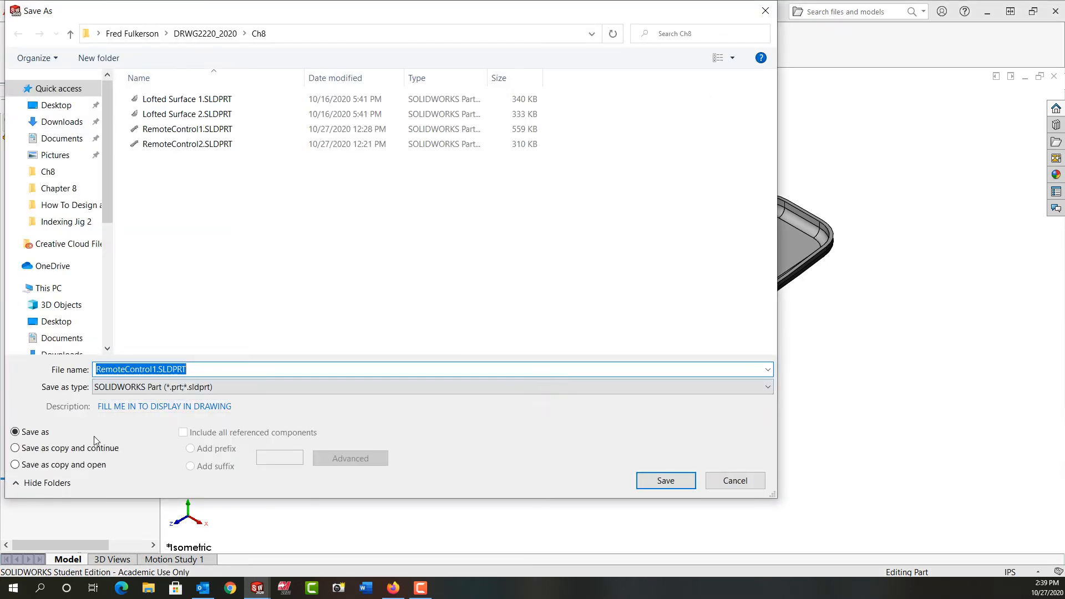
{"action": "left_click", "coordinate": [15, 447]}
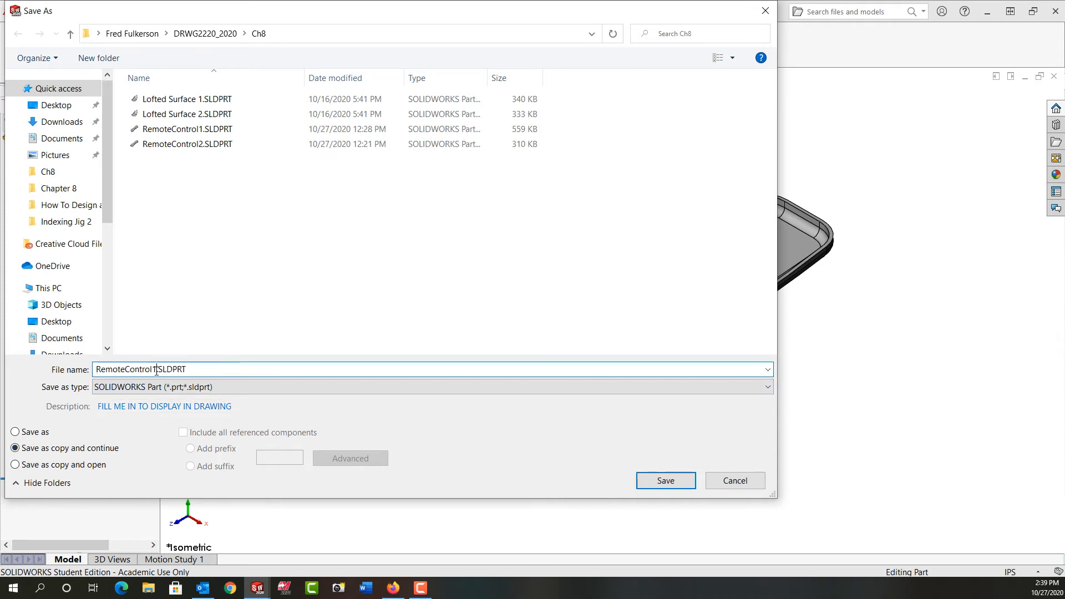
{"action": "type", "text": "Bo"}
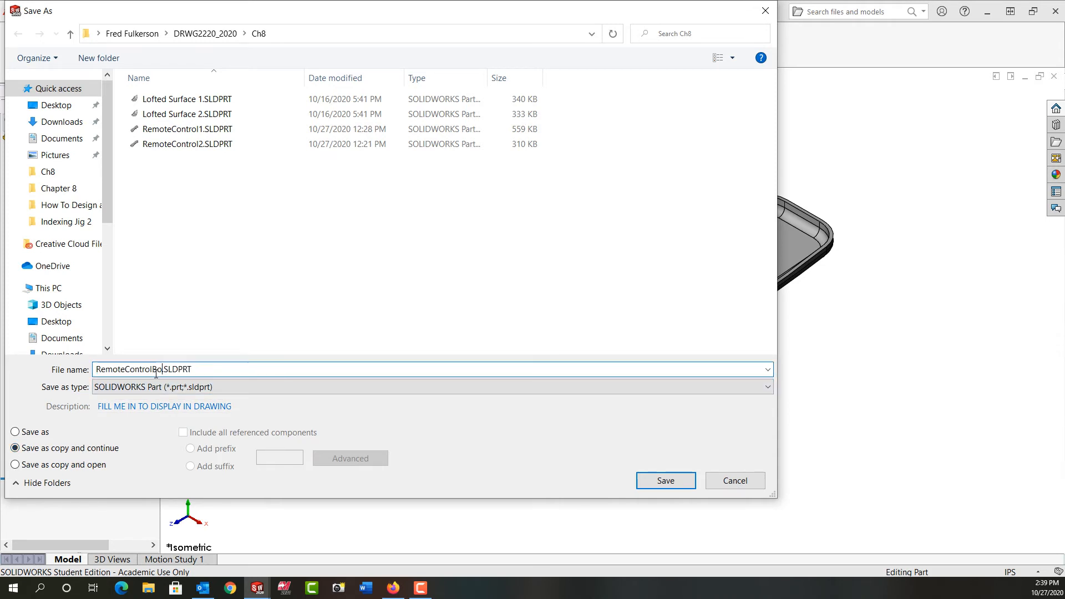
{"action": "left_click", "coordinate": [664, 480]}
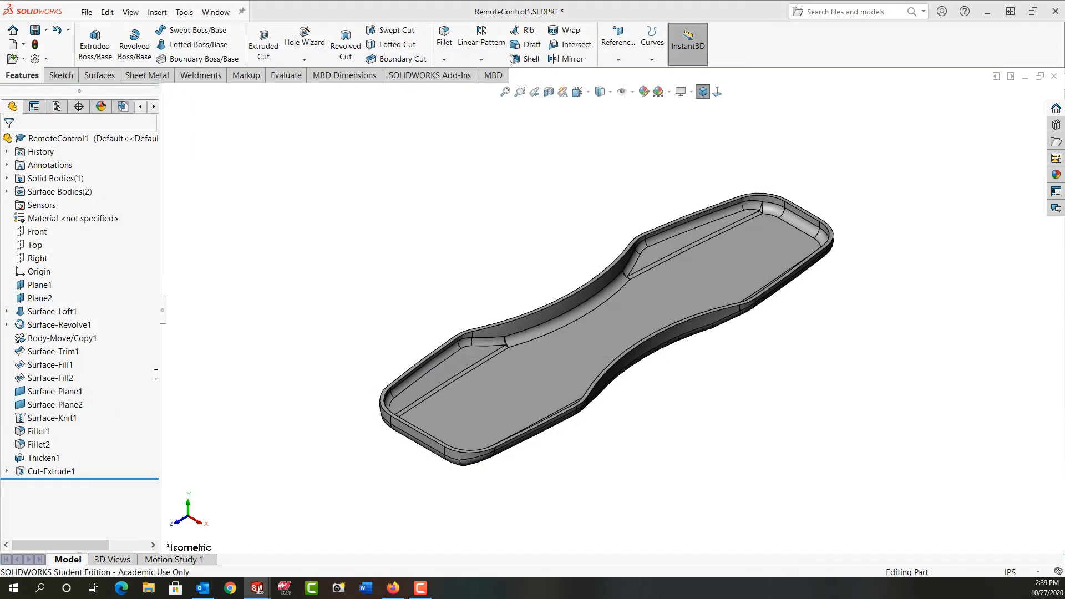
{"action": "mouse_move", "coordinate": [153, 331]}
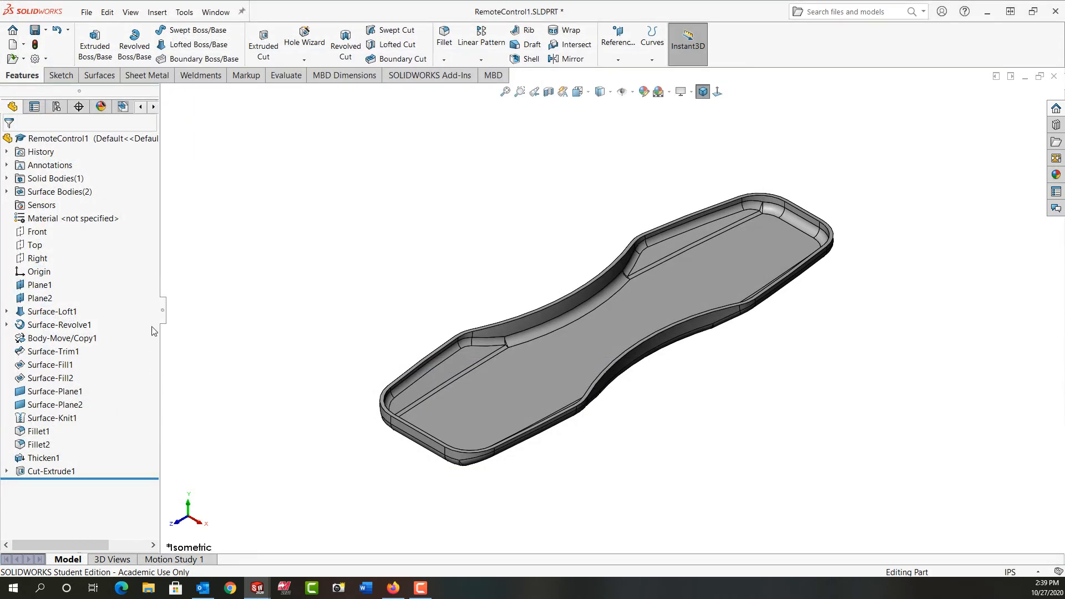
{"action": "mouse_move", "coordinate": [343, 366]}
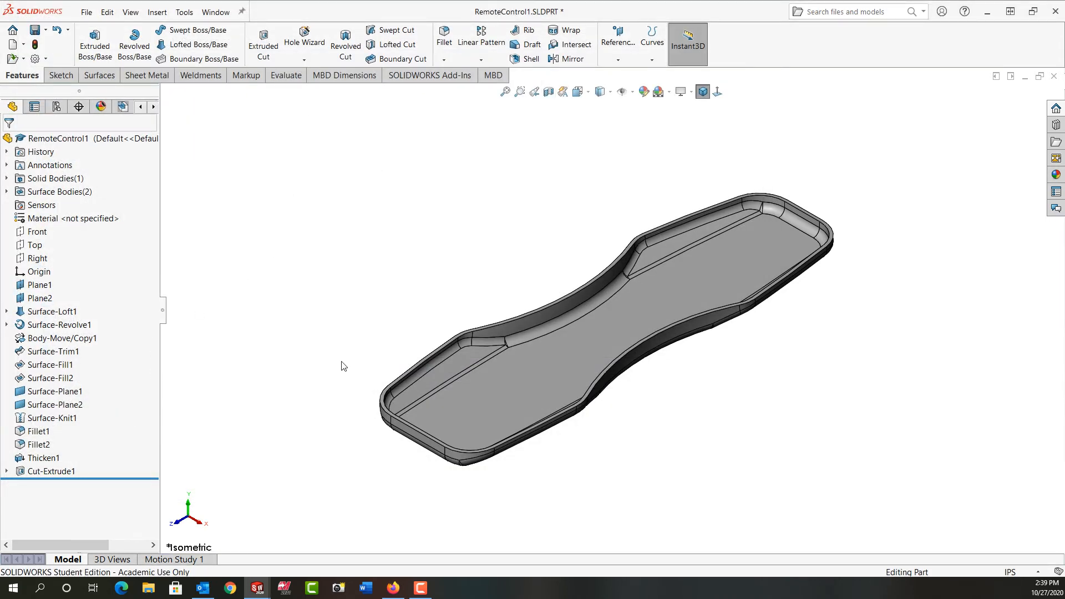
- Edit Cut-Extrude1 with 'Flip side to cut' so the top half remains
{"action": "left_click", "coordinate": [51, 471]}
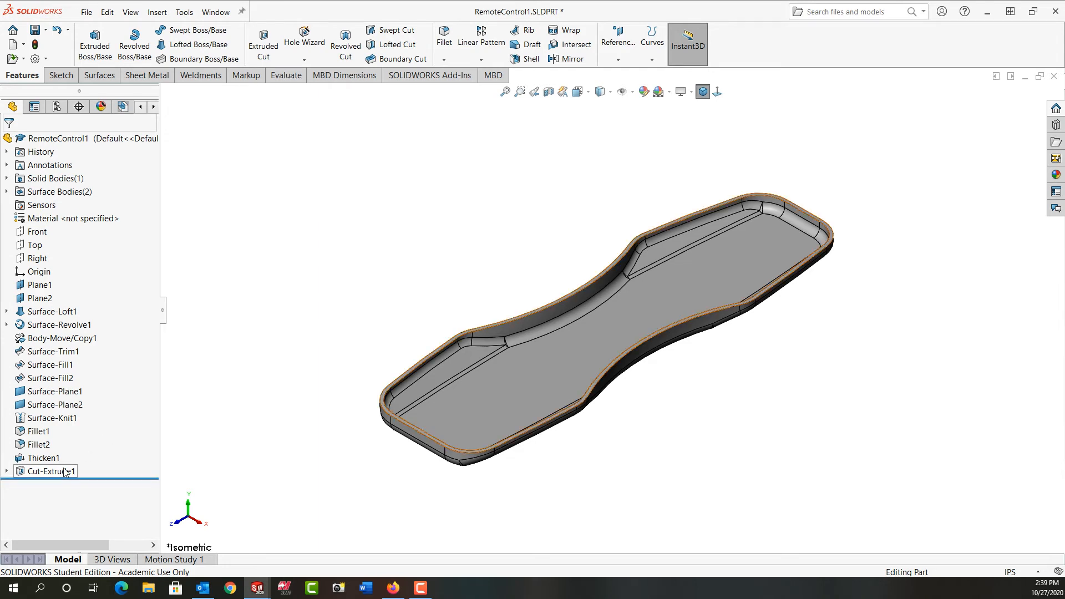
{"action": "left_click", "coordinate": [48, 471]}
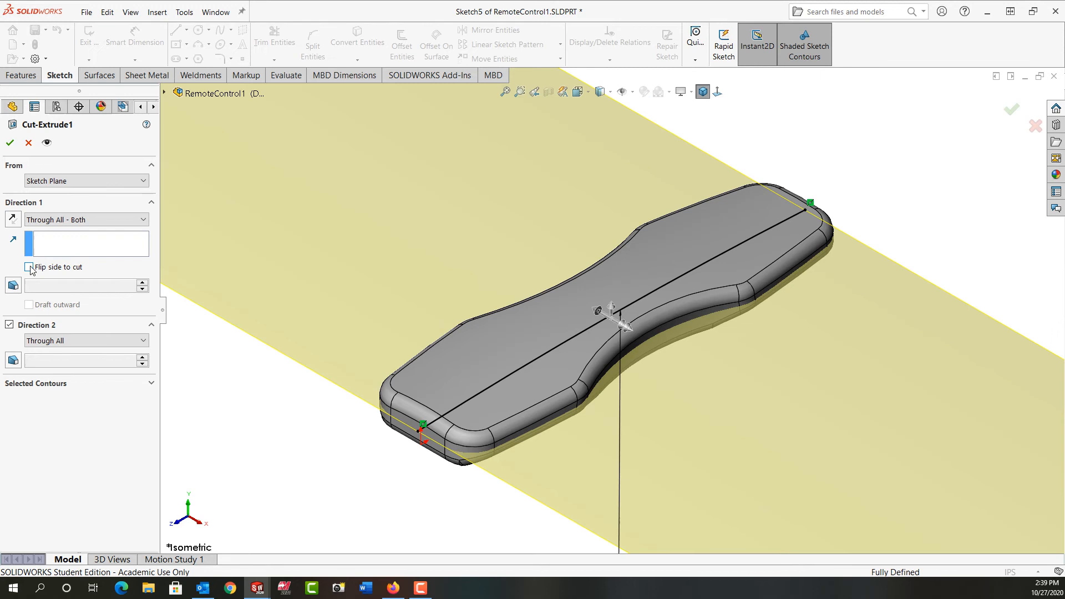
{"action": "left_click", "coordinate": [29, 266]}
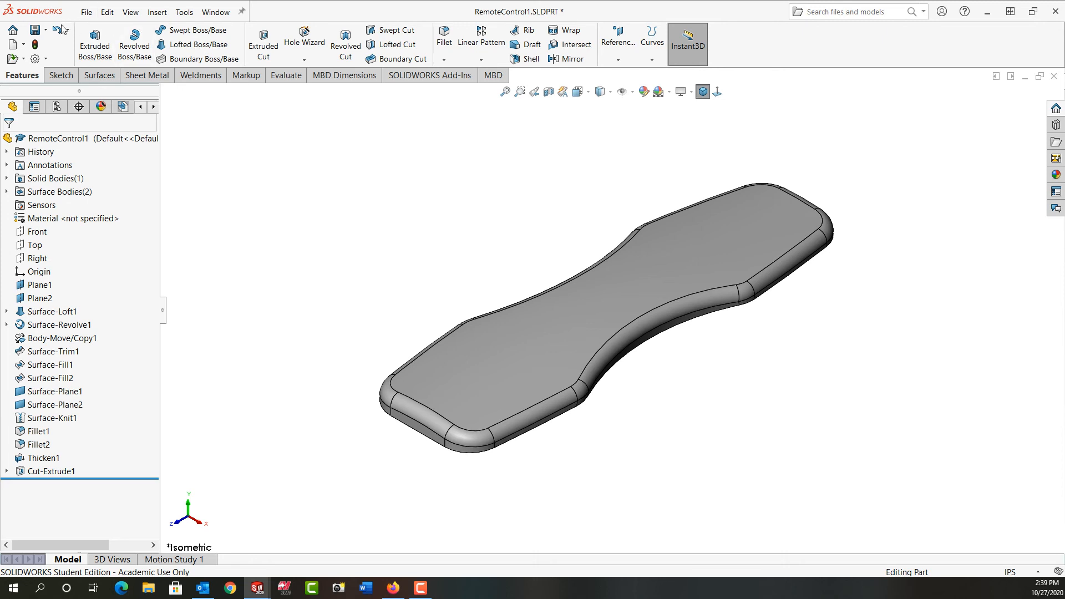
{"action": "mouse_move", "coordinate": [208, 225]}
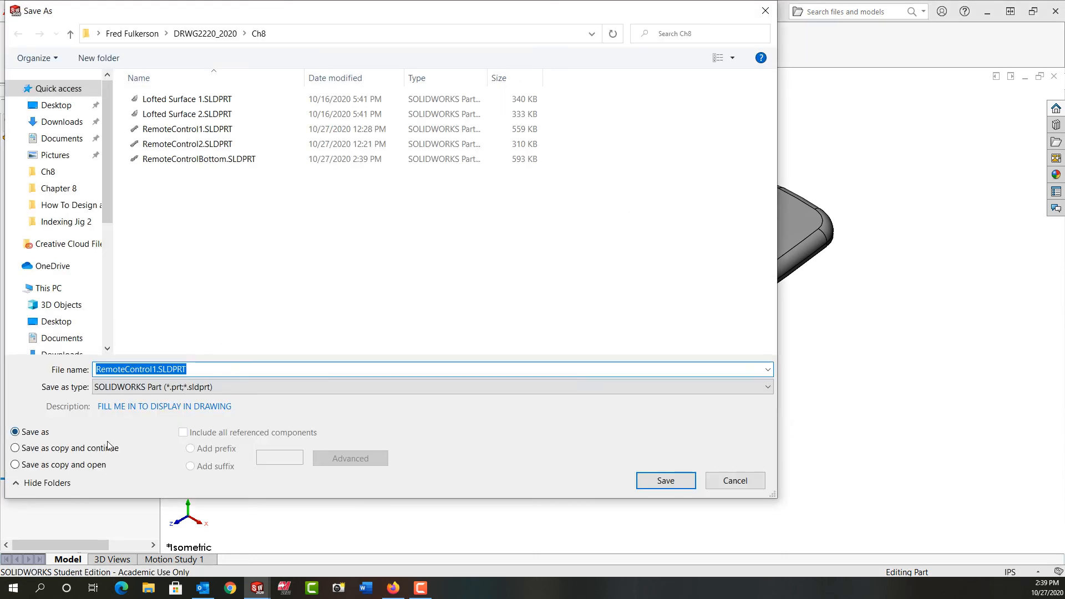
- Save a copy as RemoteControlTop.SLDPRT in Ch8 with 'Save as copy and continue'
{"action": "left_click", "coordinate": [15, 448]}
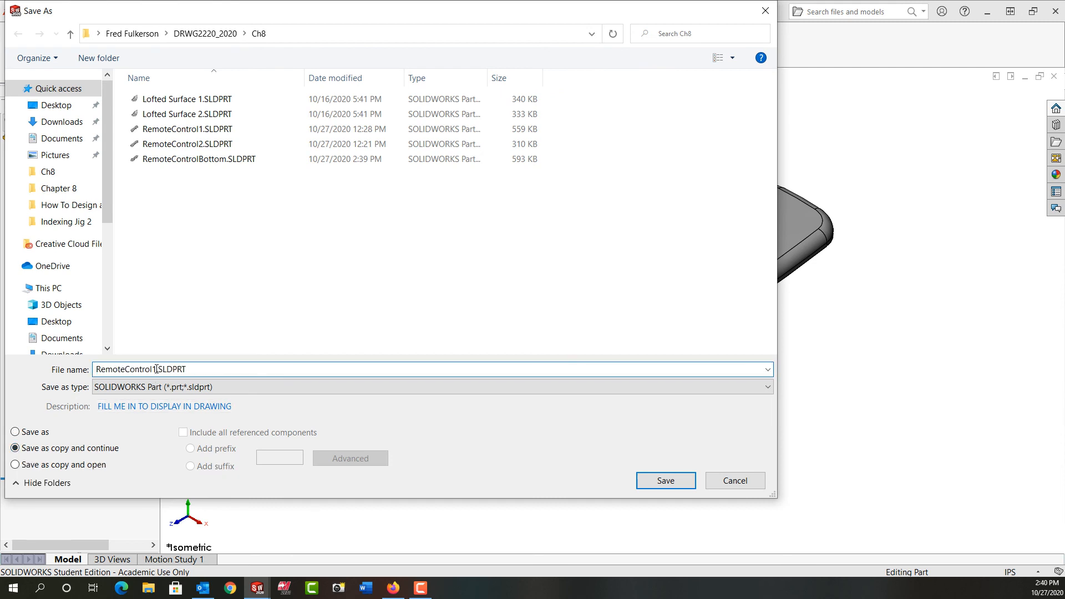
{"action": "left_click", "coordinate": [664, 480]}
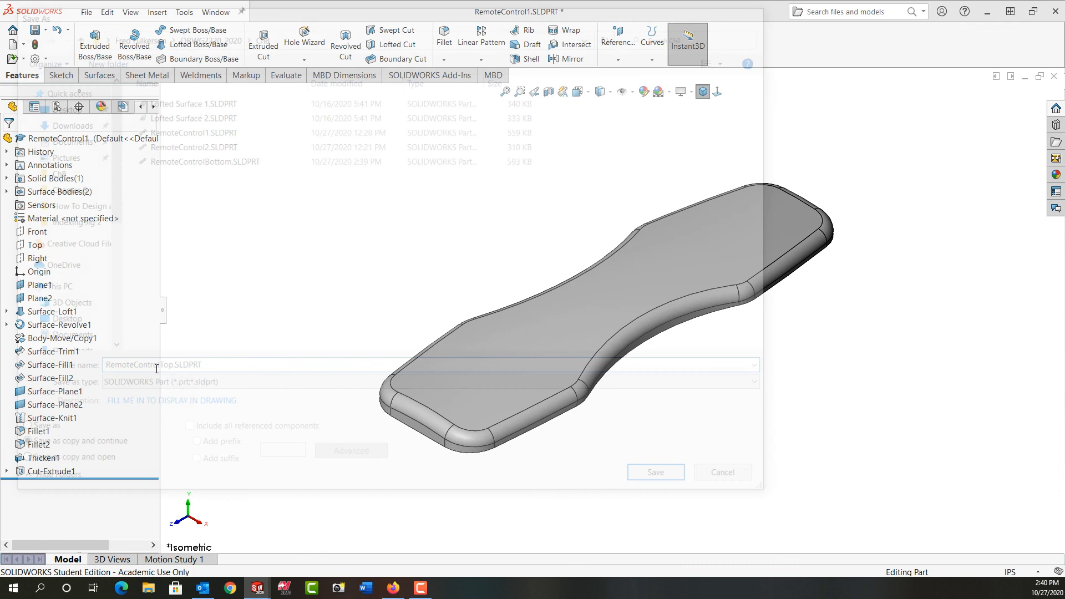
{"action": "left_click", "coordinate": [723, 473]}
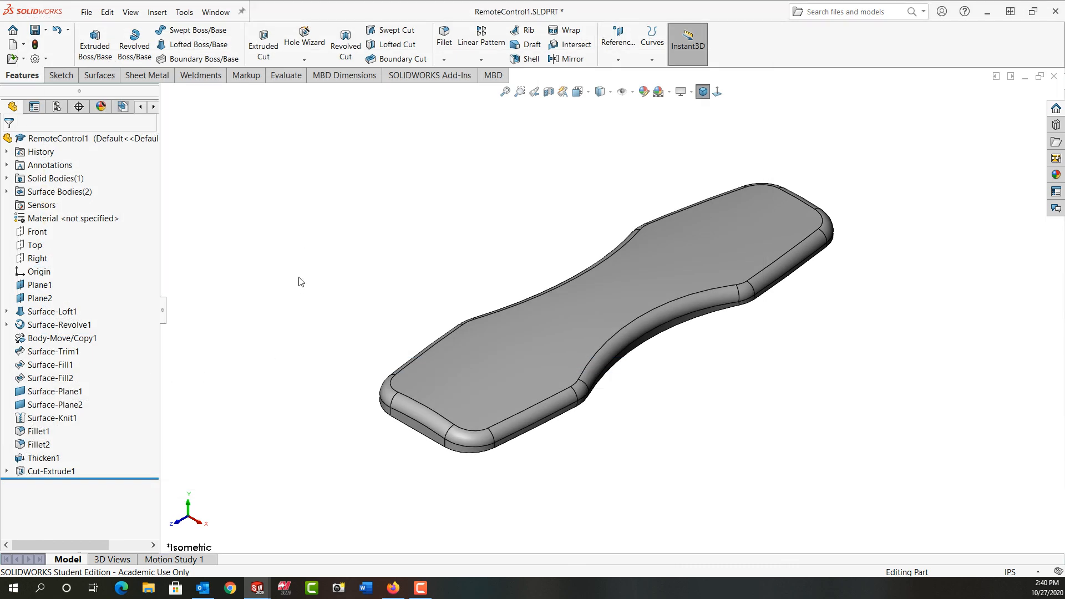